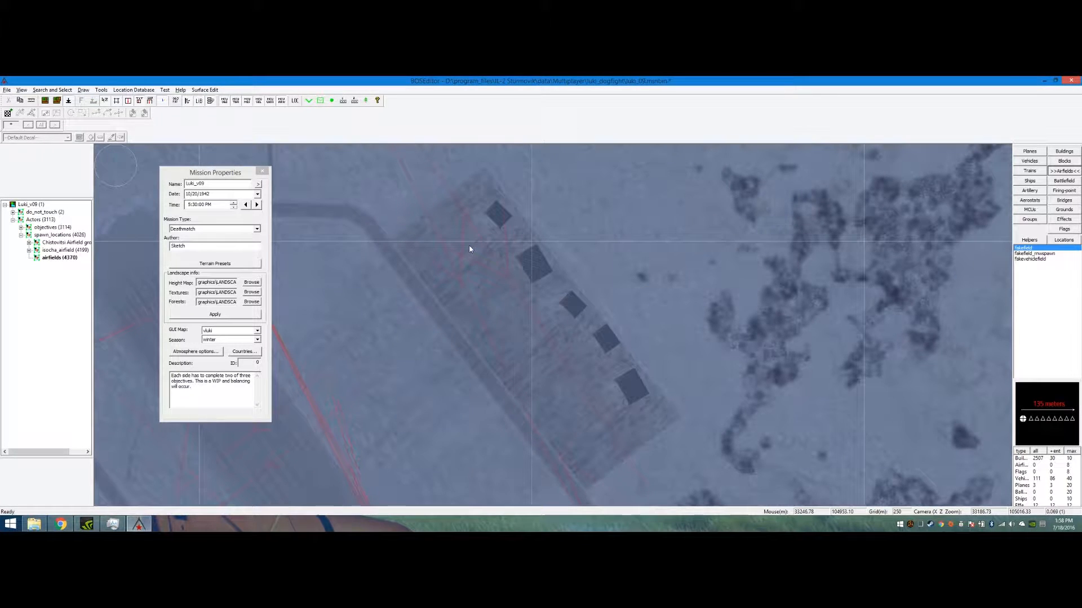
mouse_move(319, 303)
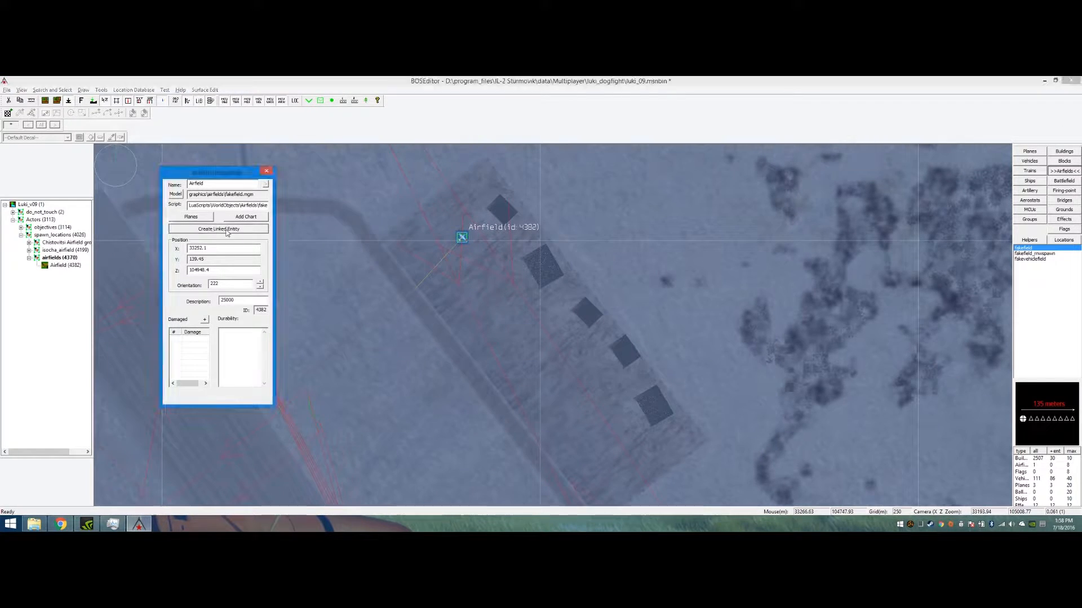
Create the airfield's linked entity and add a Yak-1 ser.69 plane with unlimited count.
click(218, 229)
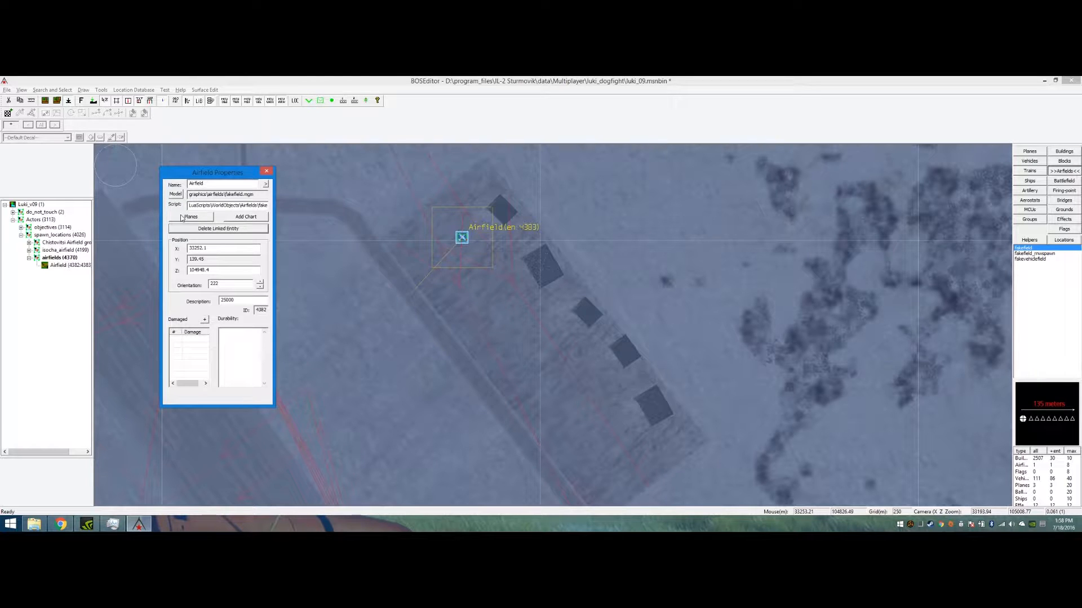
click(191, 216)
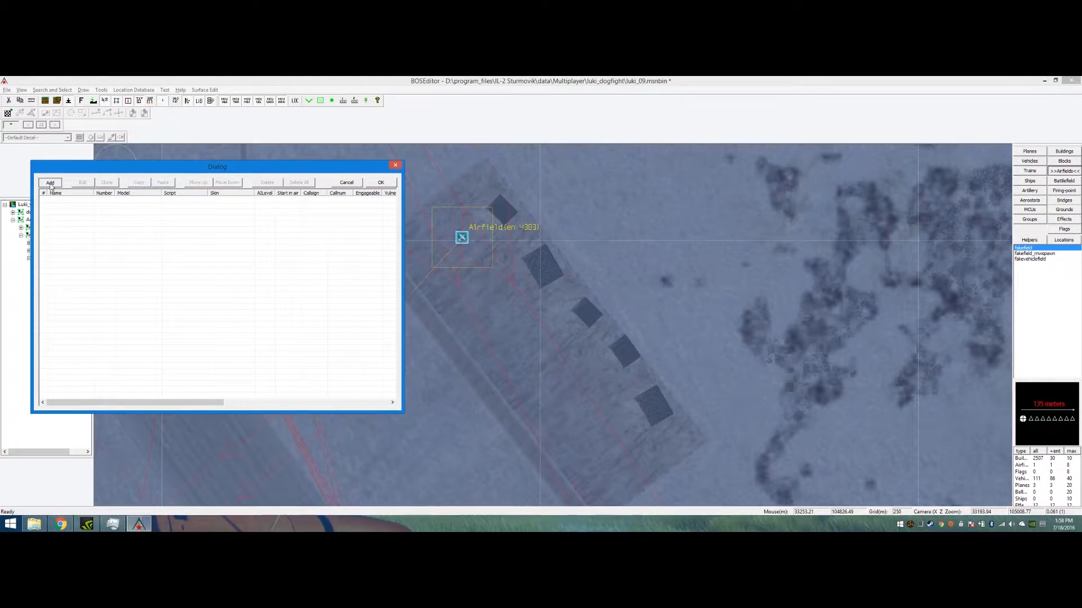
click(49, 182)
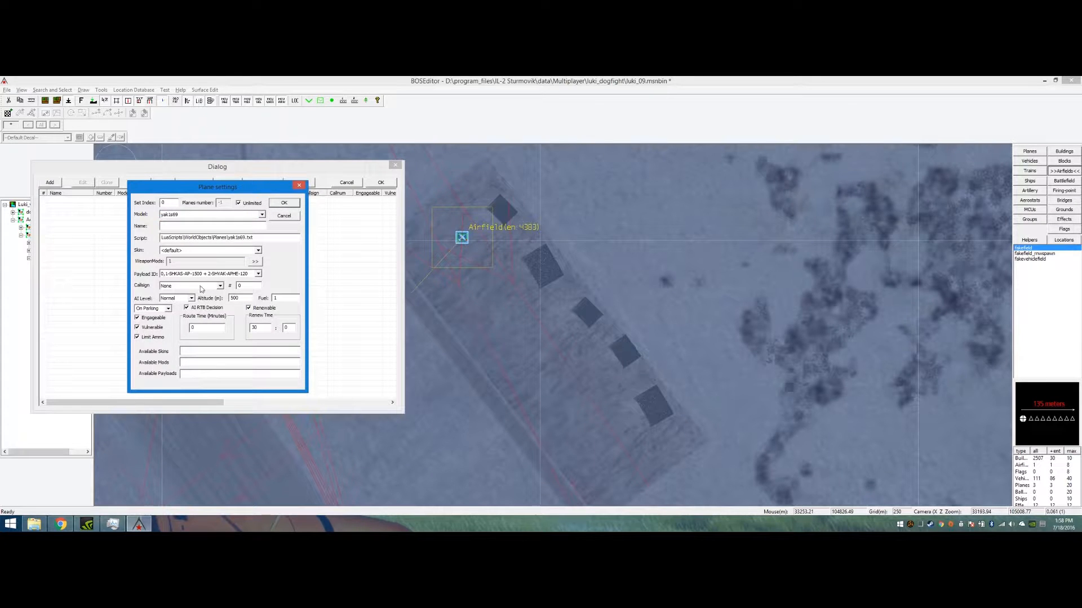
mouse_move(338, 279)
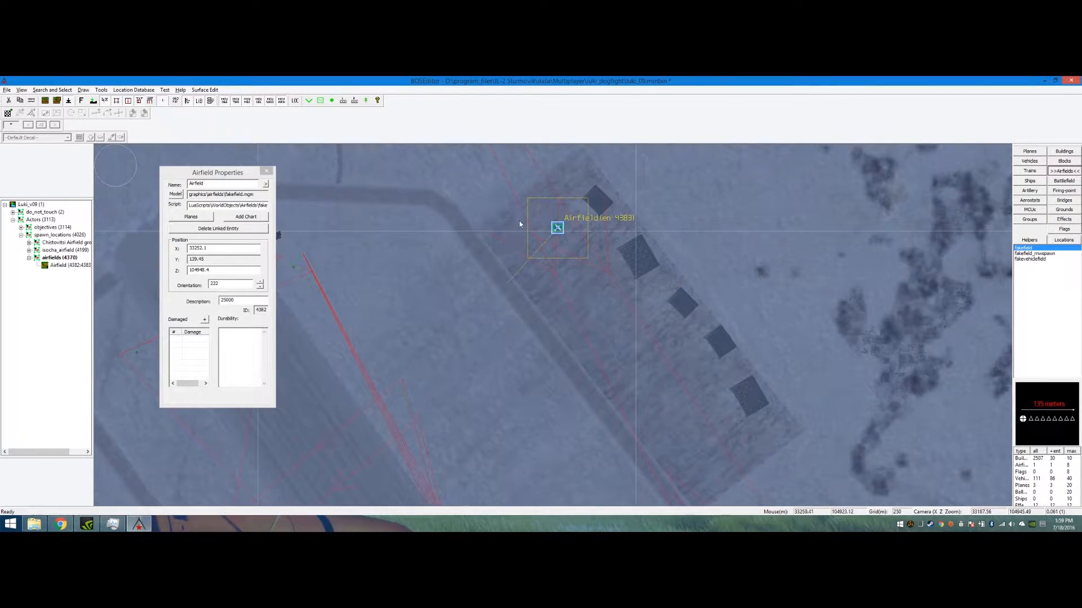
Save the mission file with the new airfield and its Yak plane.
click(7, 90)
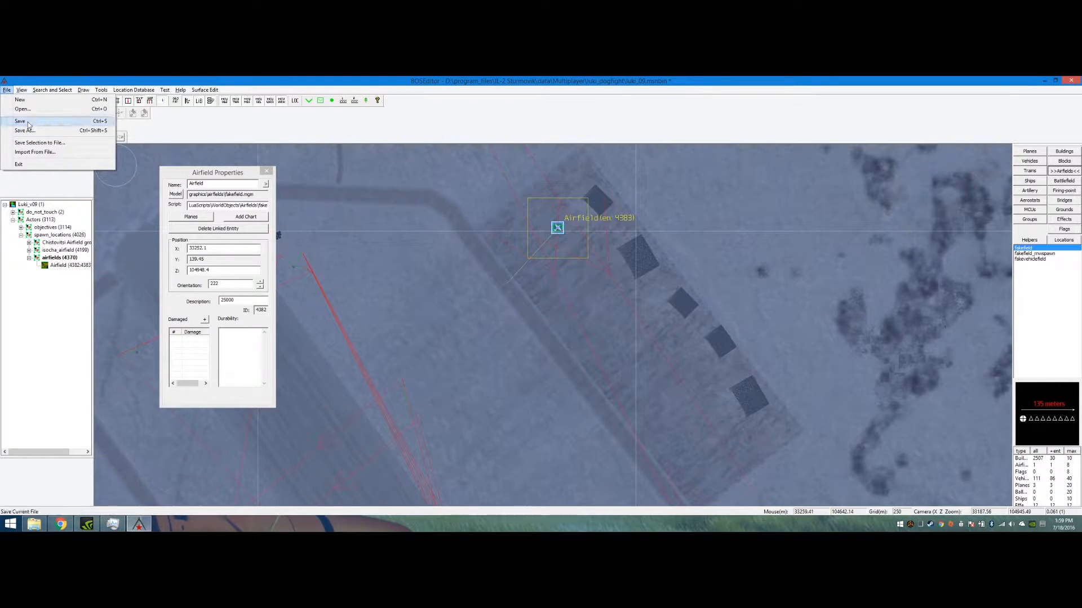
click(20, 121)
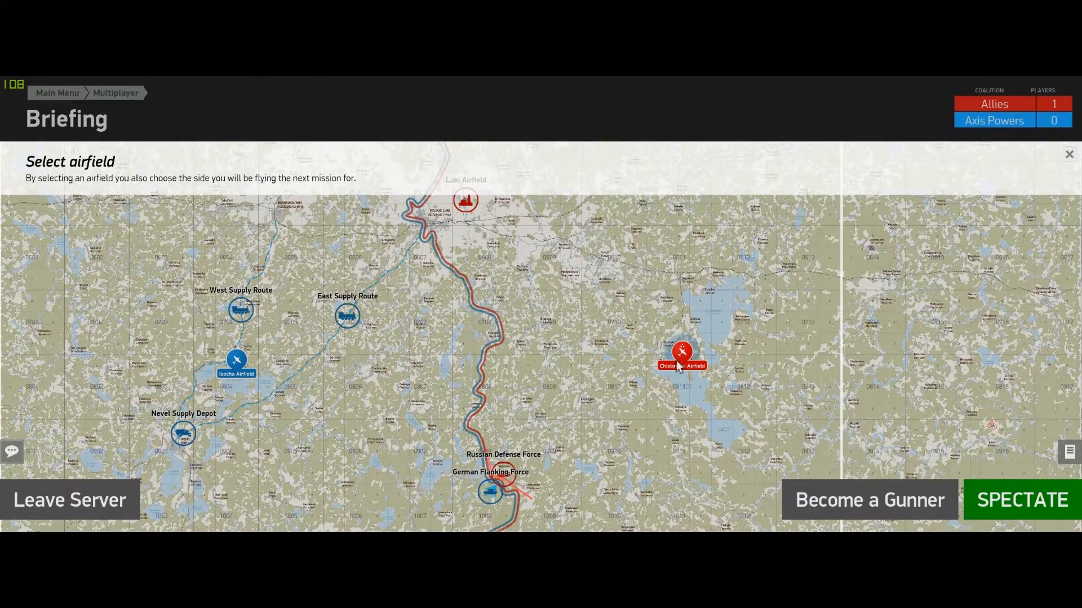
Choose Chistovitsi Airfield in the briefing, start, and spawn in the Yak-1 ser.69.
click(235, 361)
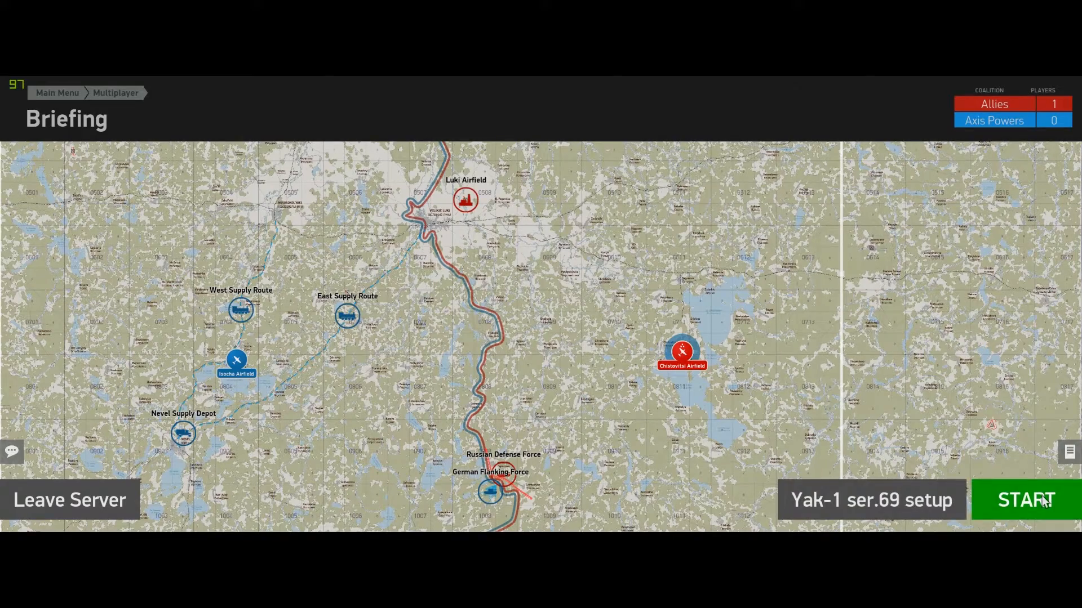
click(1025, 501)
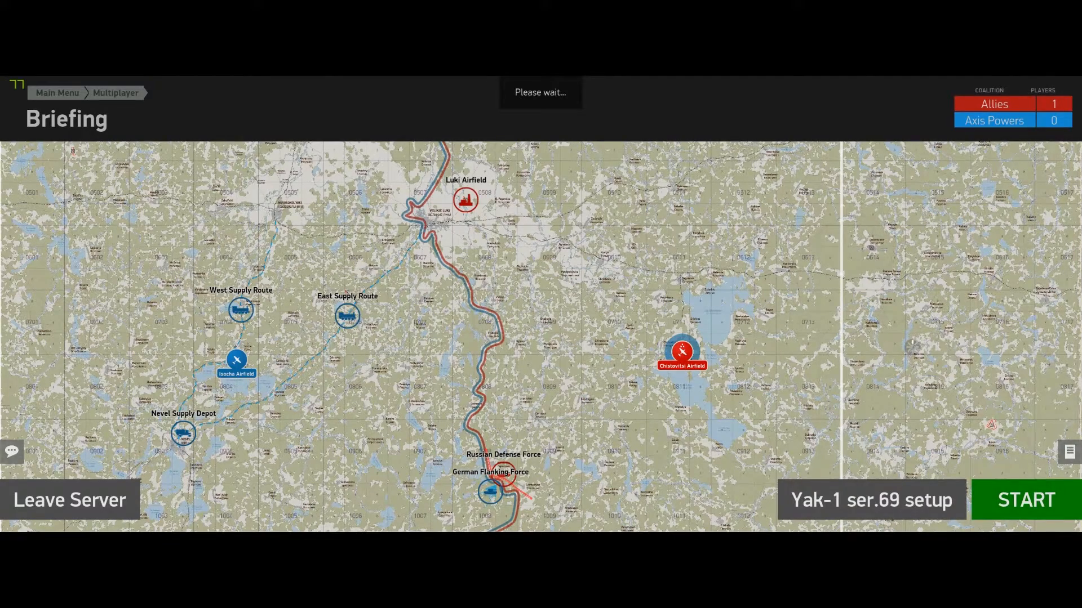
click(1025, 500)
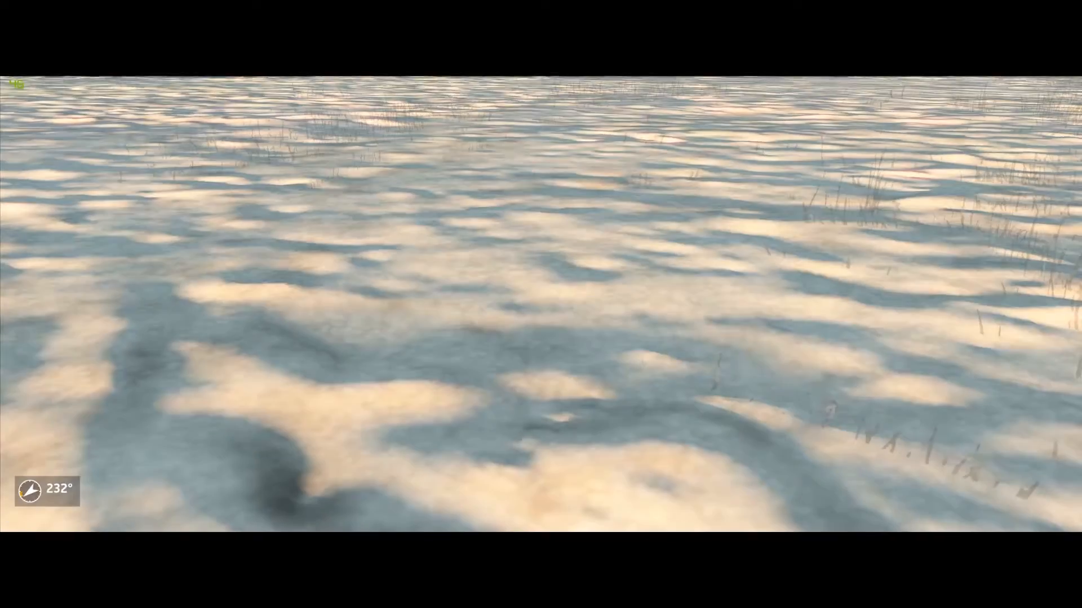